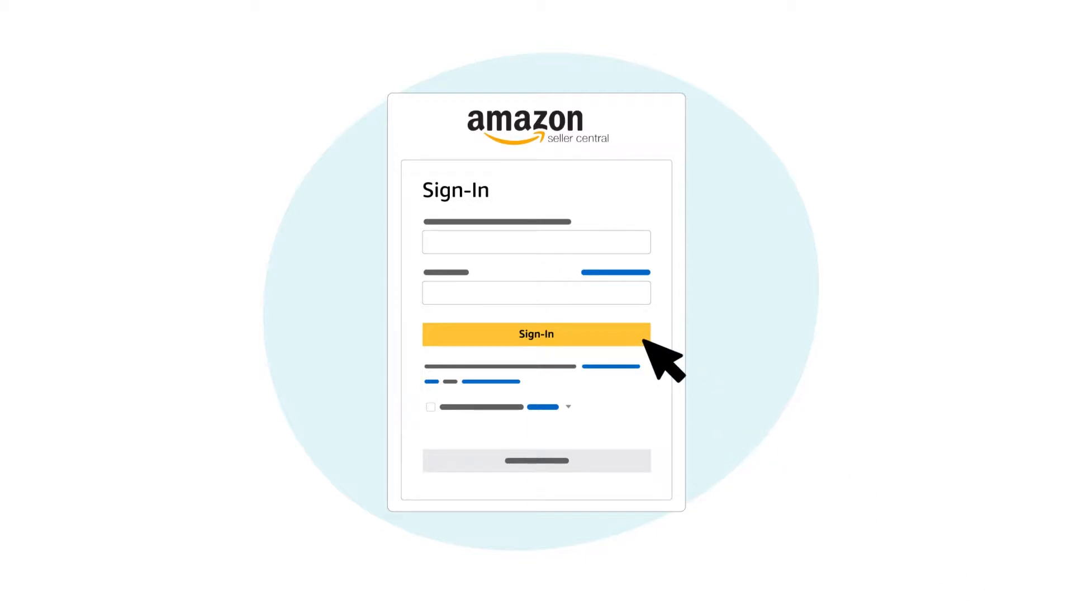
Sign in to the seller account and search the top bar for customer product reviews policies and 'plan of action'.
click(536, 335)
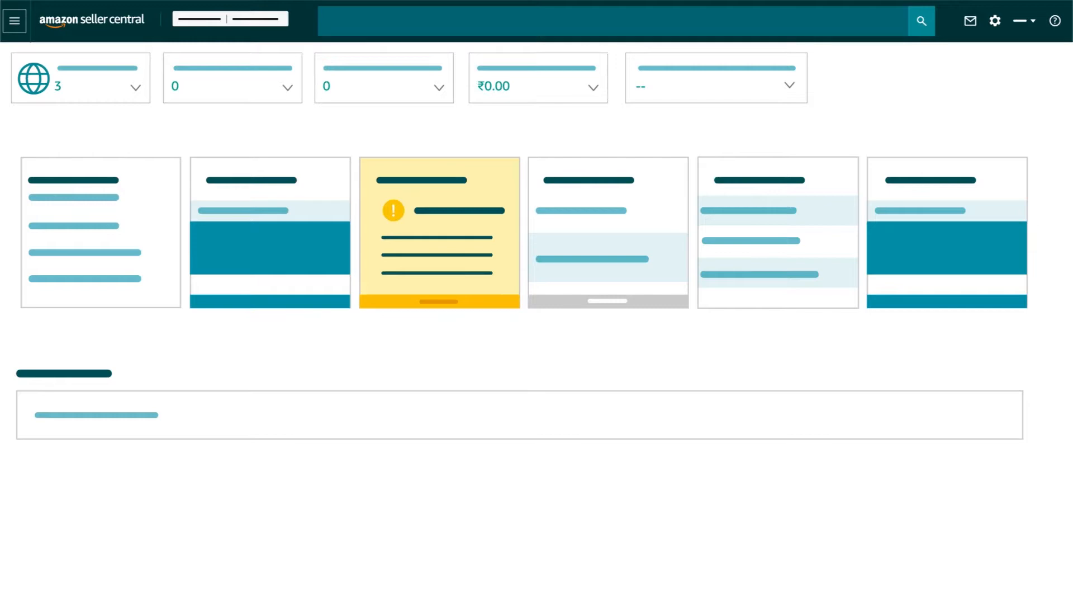
text(customer product reviews policies)
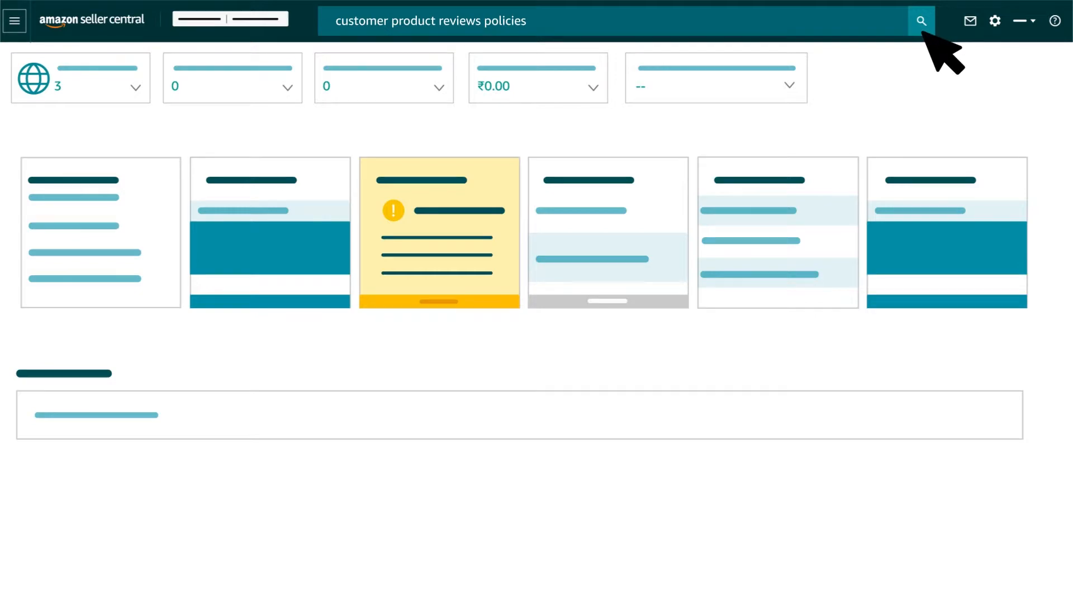
text(plan of action)
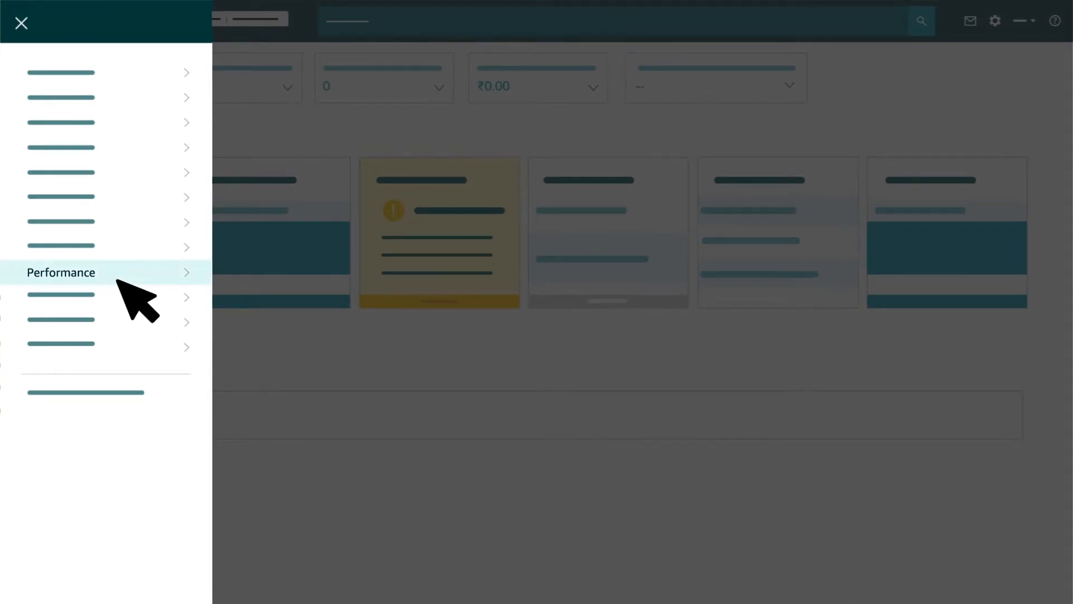
Go to the Account Health page under Performance.
click(60, 272)
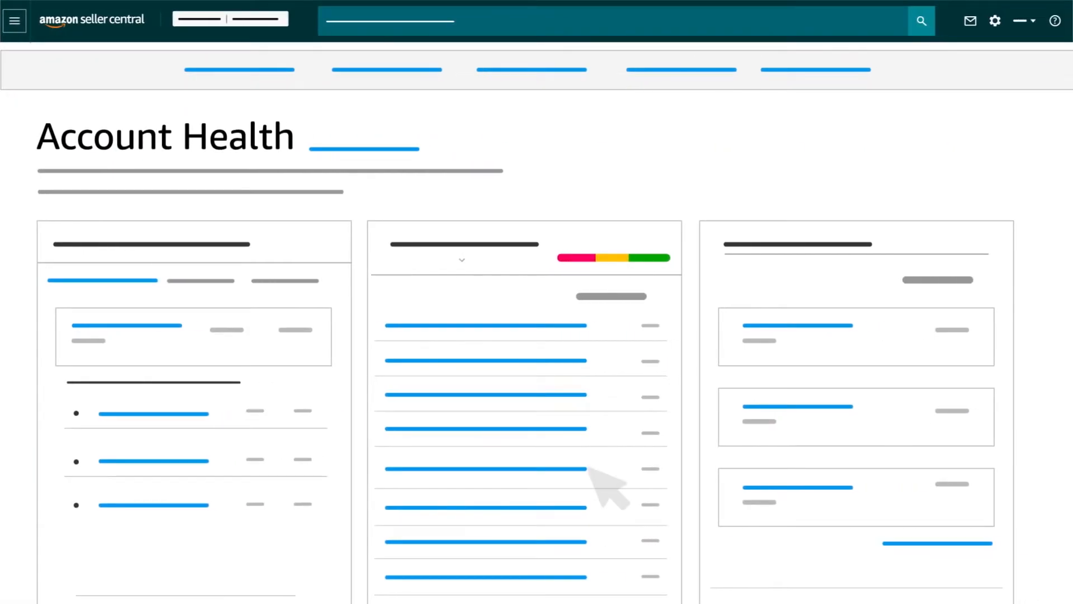
mouse_move(551, 291)
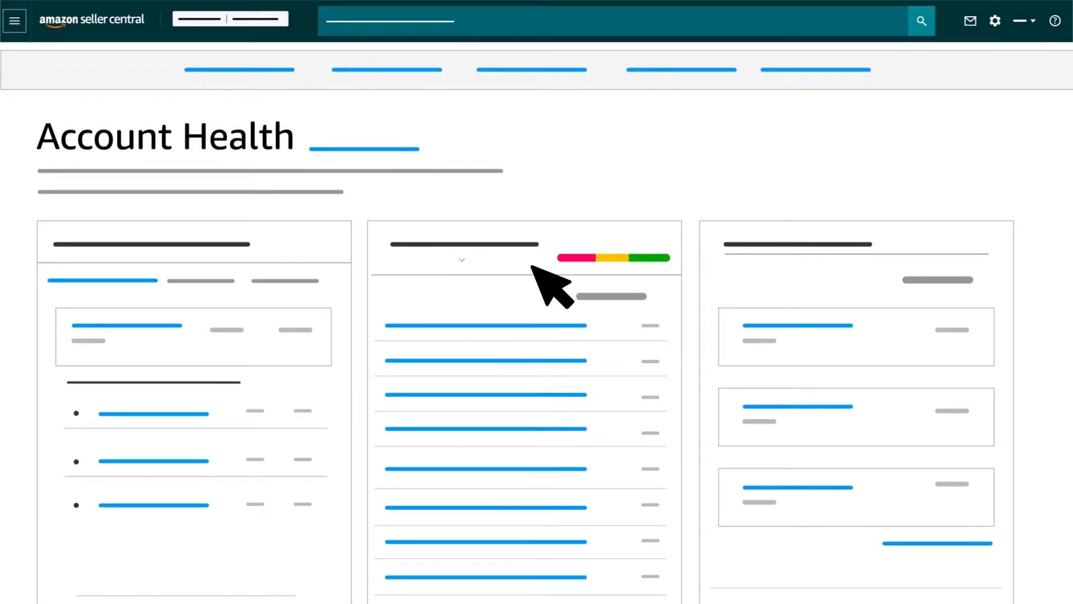
mouse_move(548, 328)
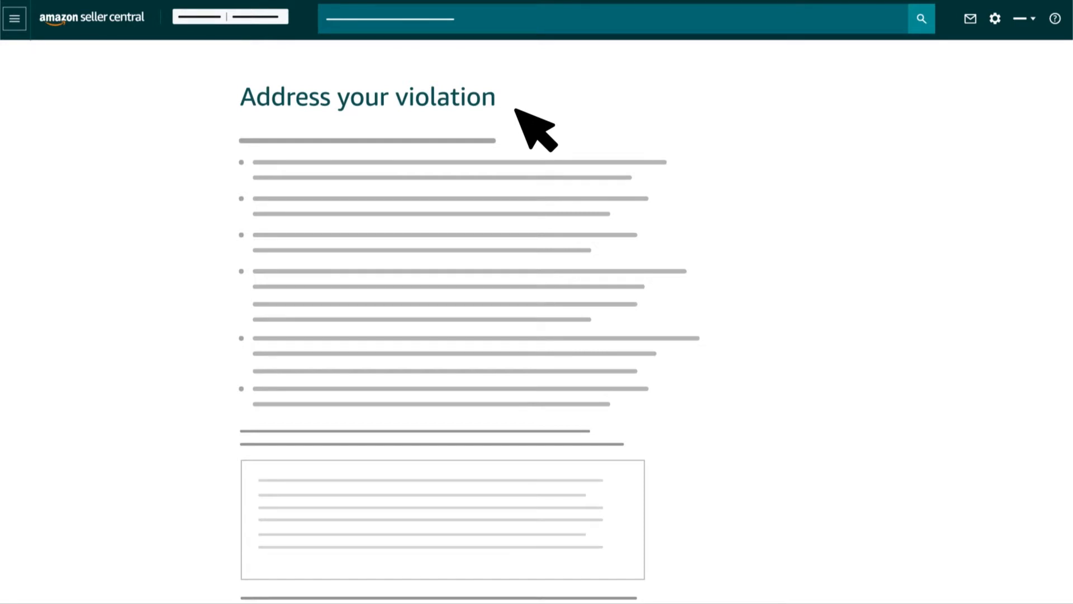
scroll(down, 3)
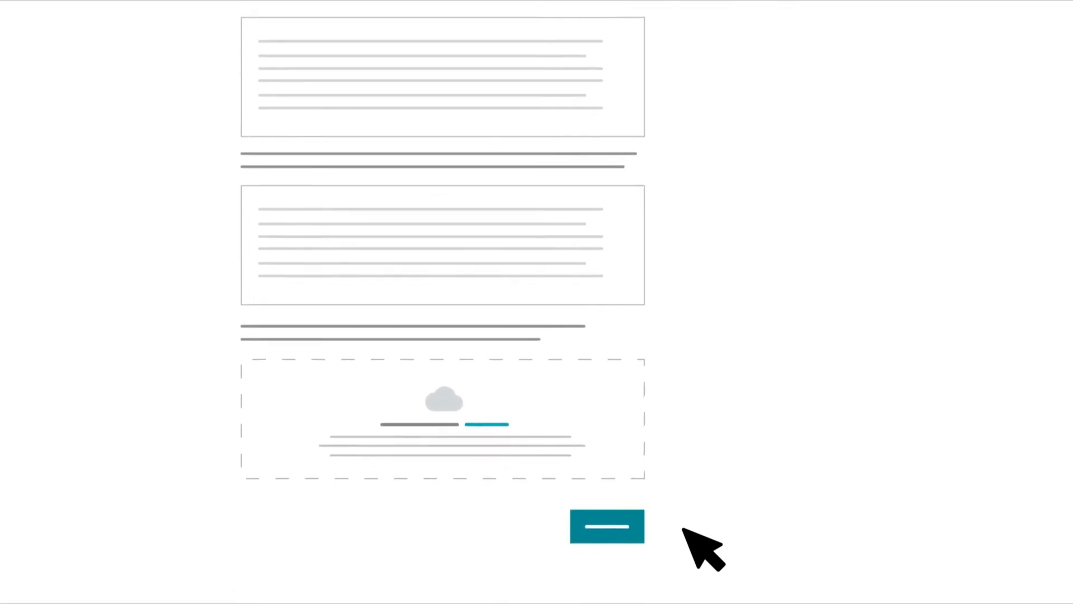
mouse_move(664, 75)
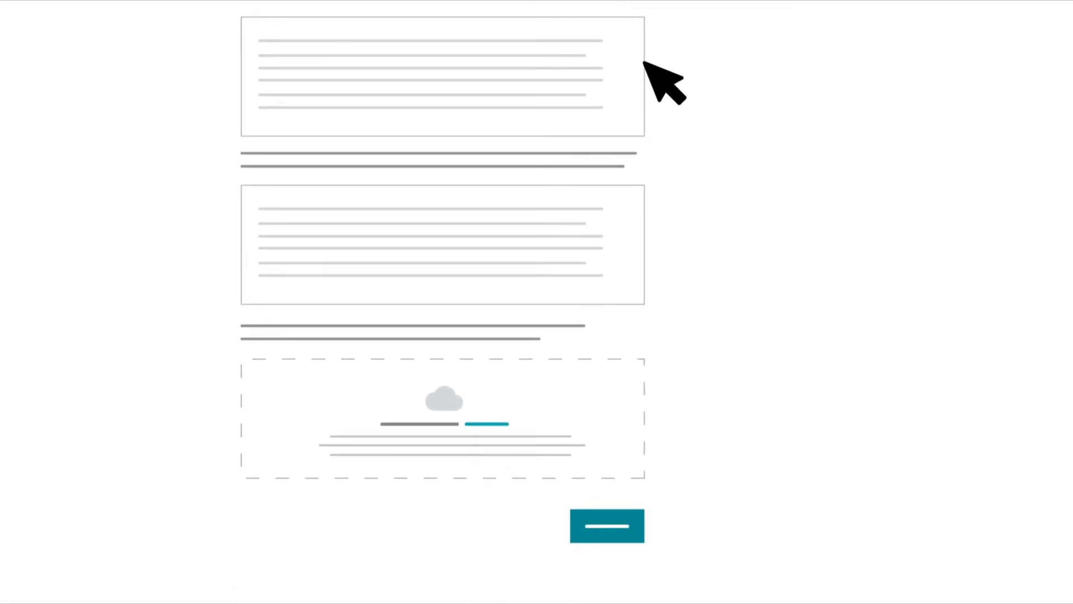
mouse_move(660, 277)
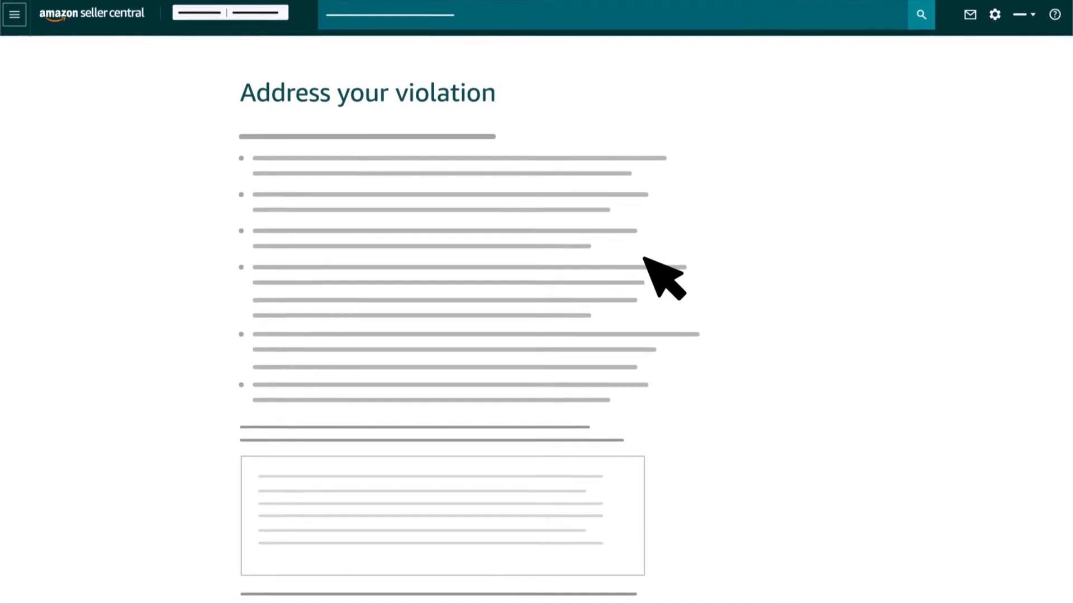
scroll(down, 3)
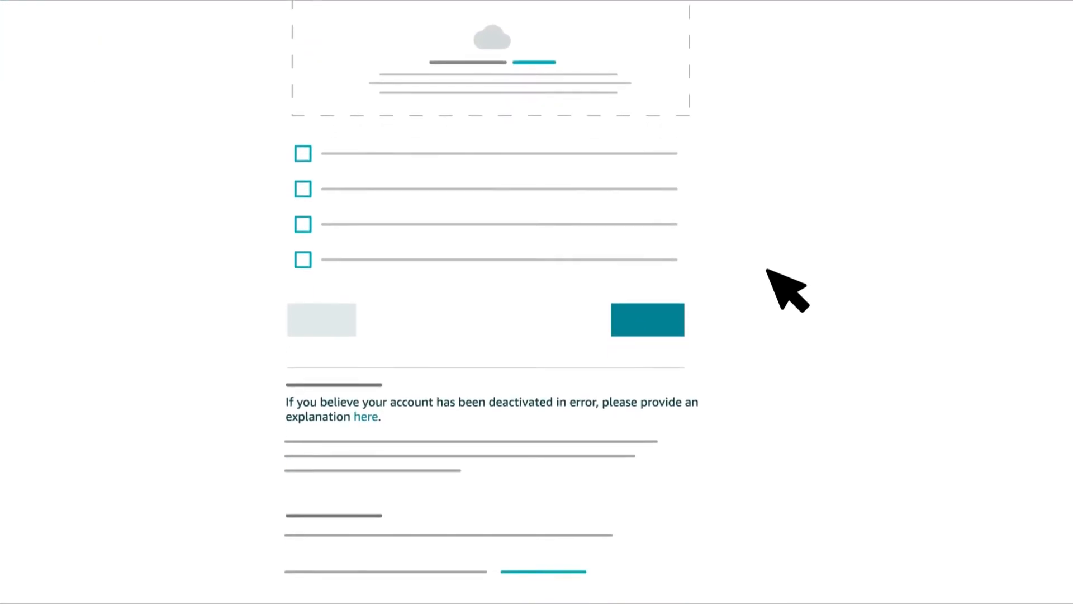
mouse_move(366, 416)
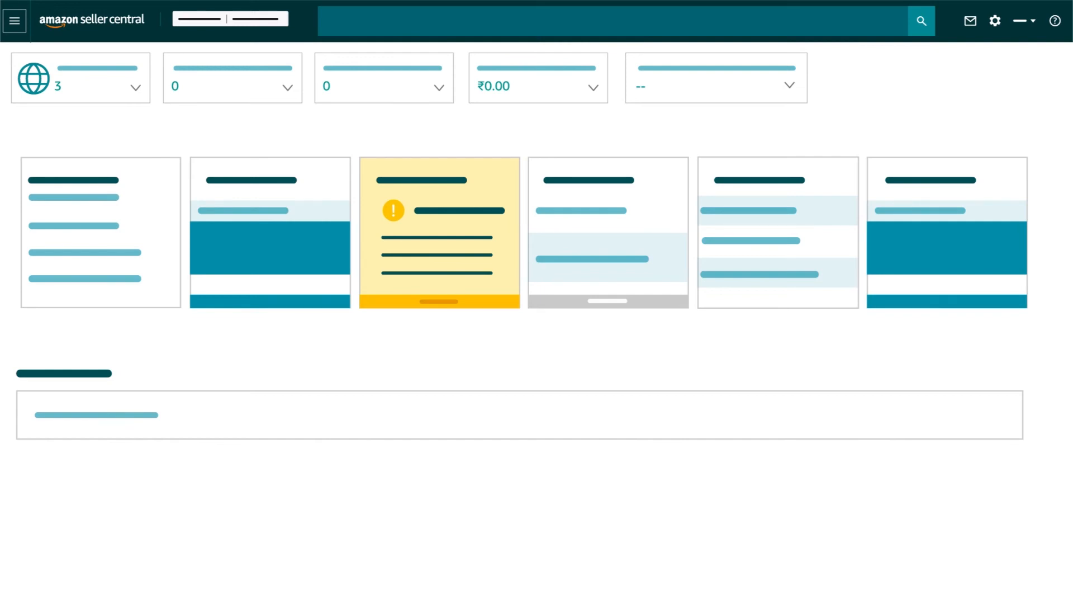
Run a help search for 'customer product reviews policies' to reach that policy page.
text(customer product reviews policies)
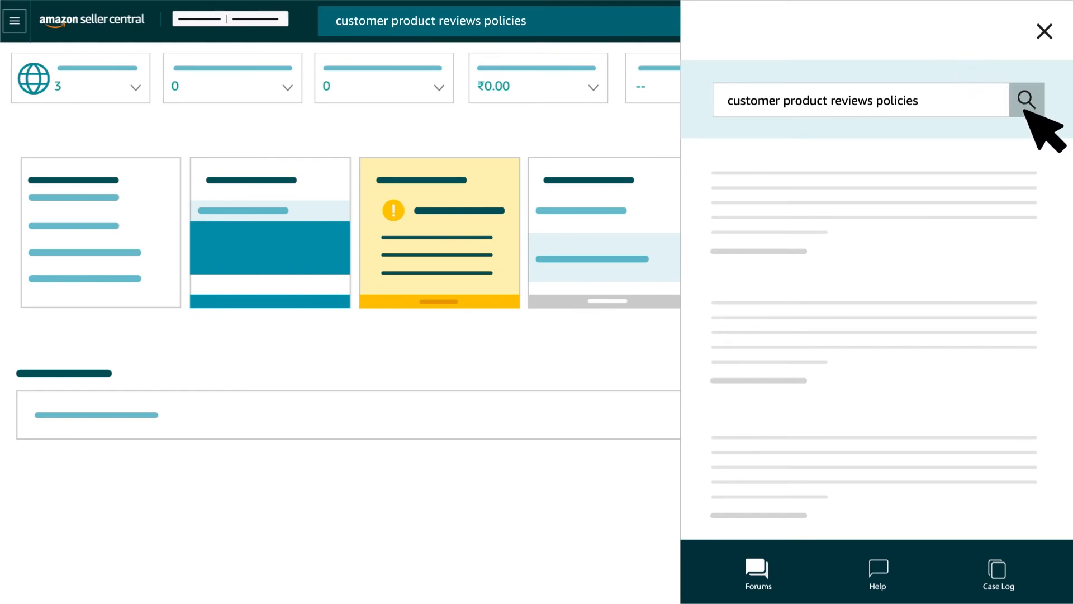
click(1027, 99)
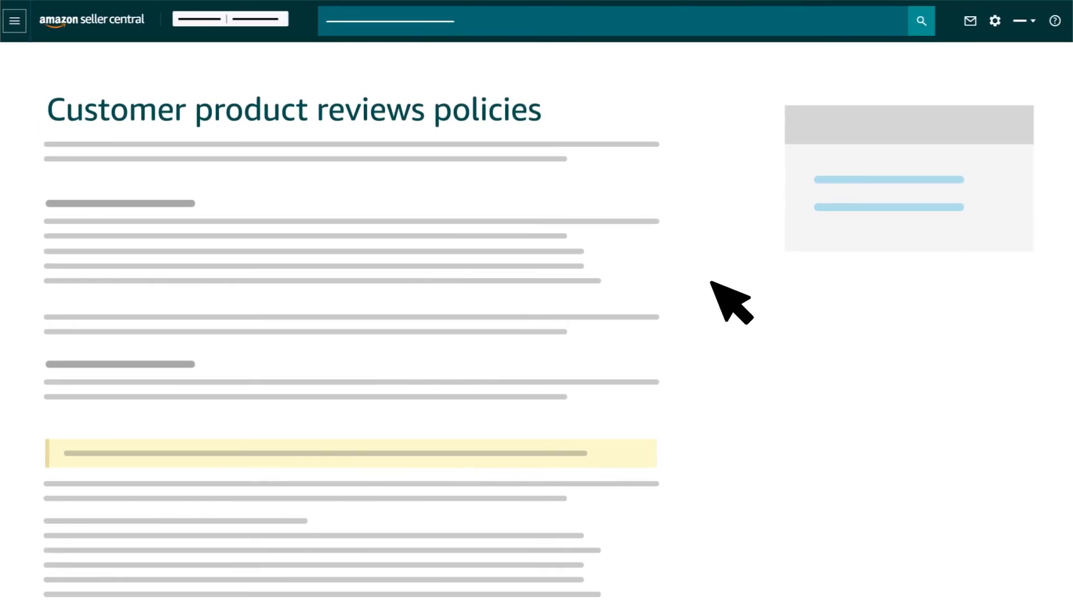